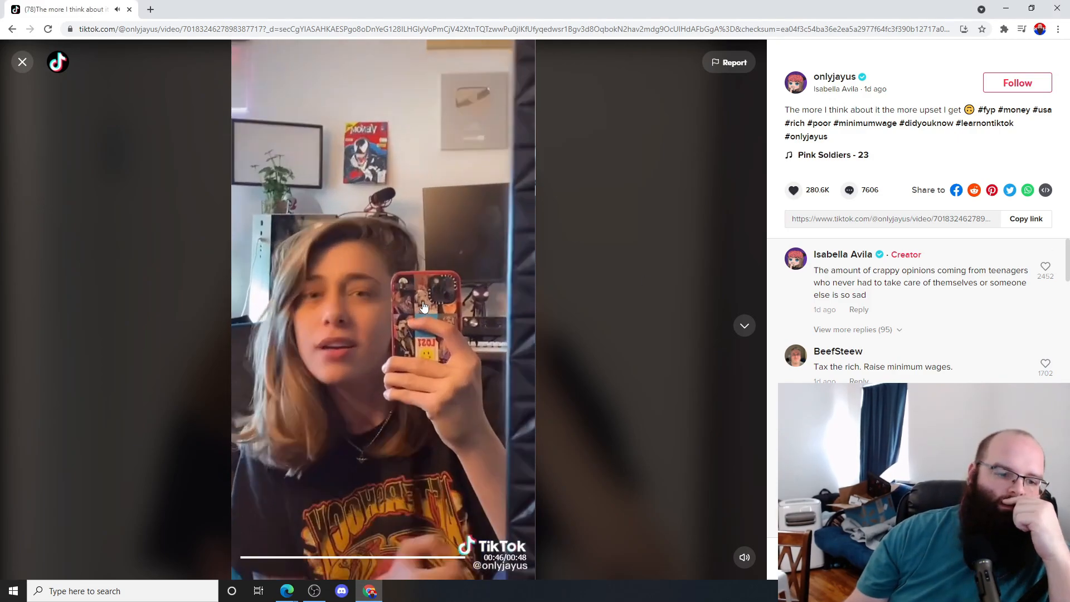
Play the onlyjayus minimum wage TikTok, then pause it at 00:46 on the senators list.
click(381, 310)
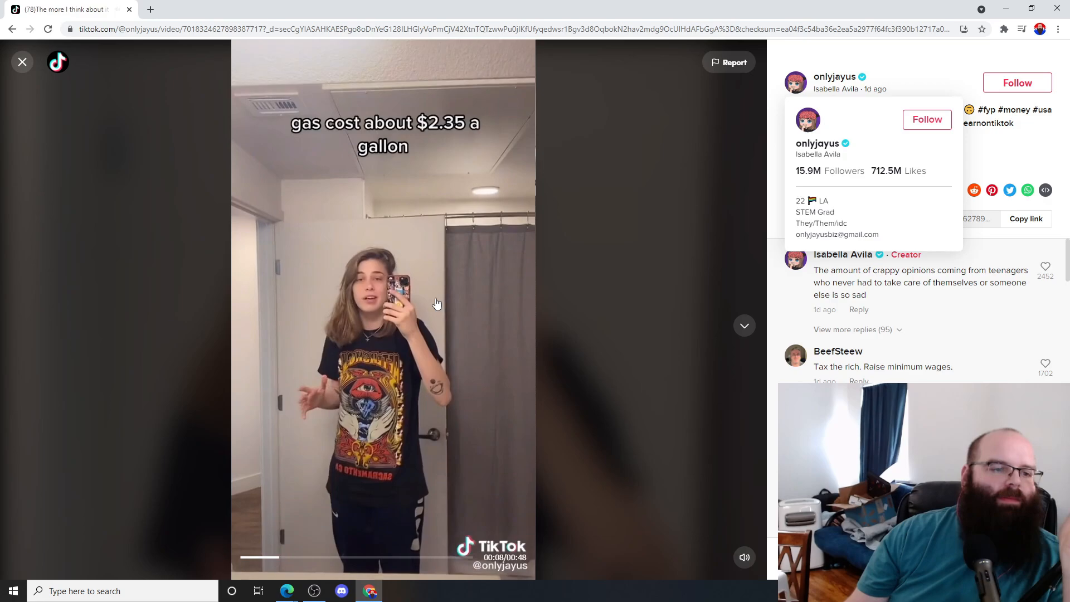
click(436, 302)
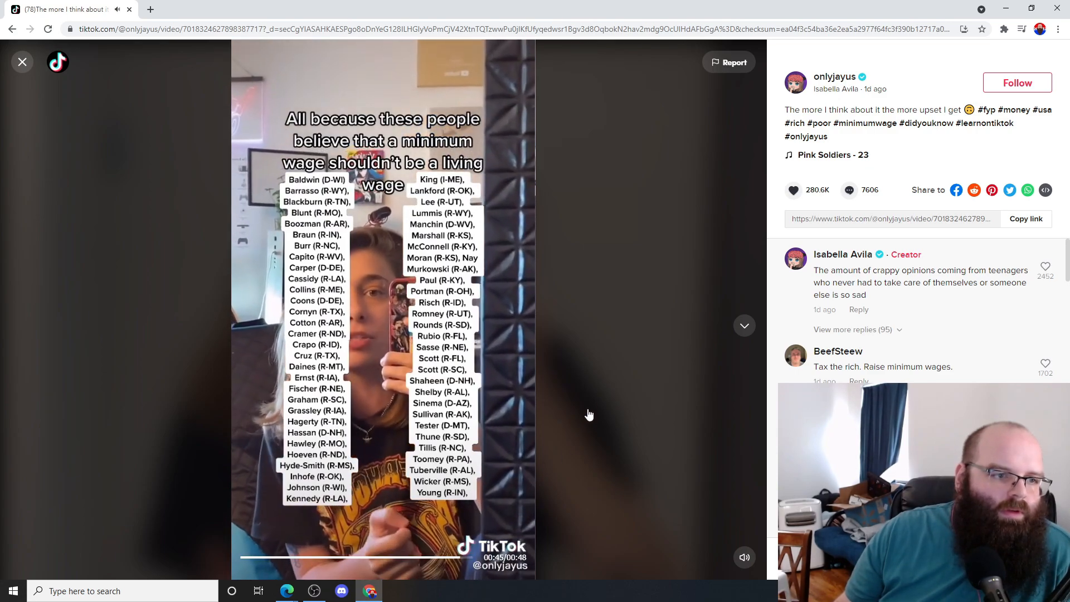
click(383, 324)
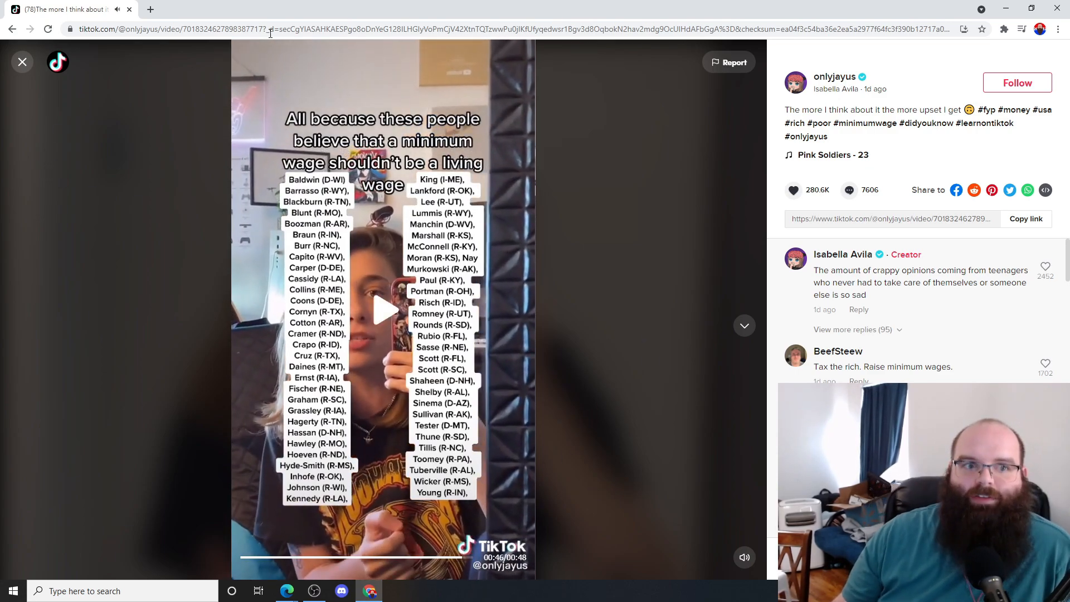